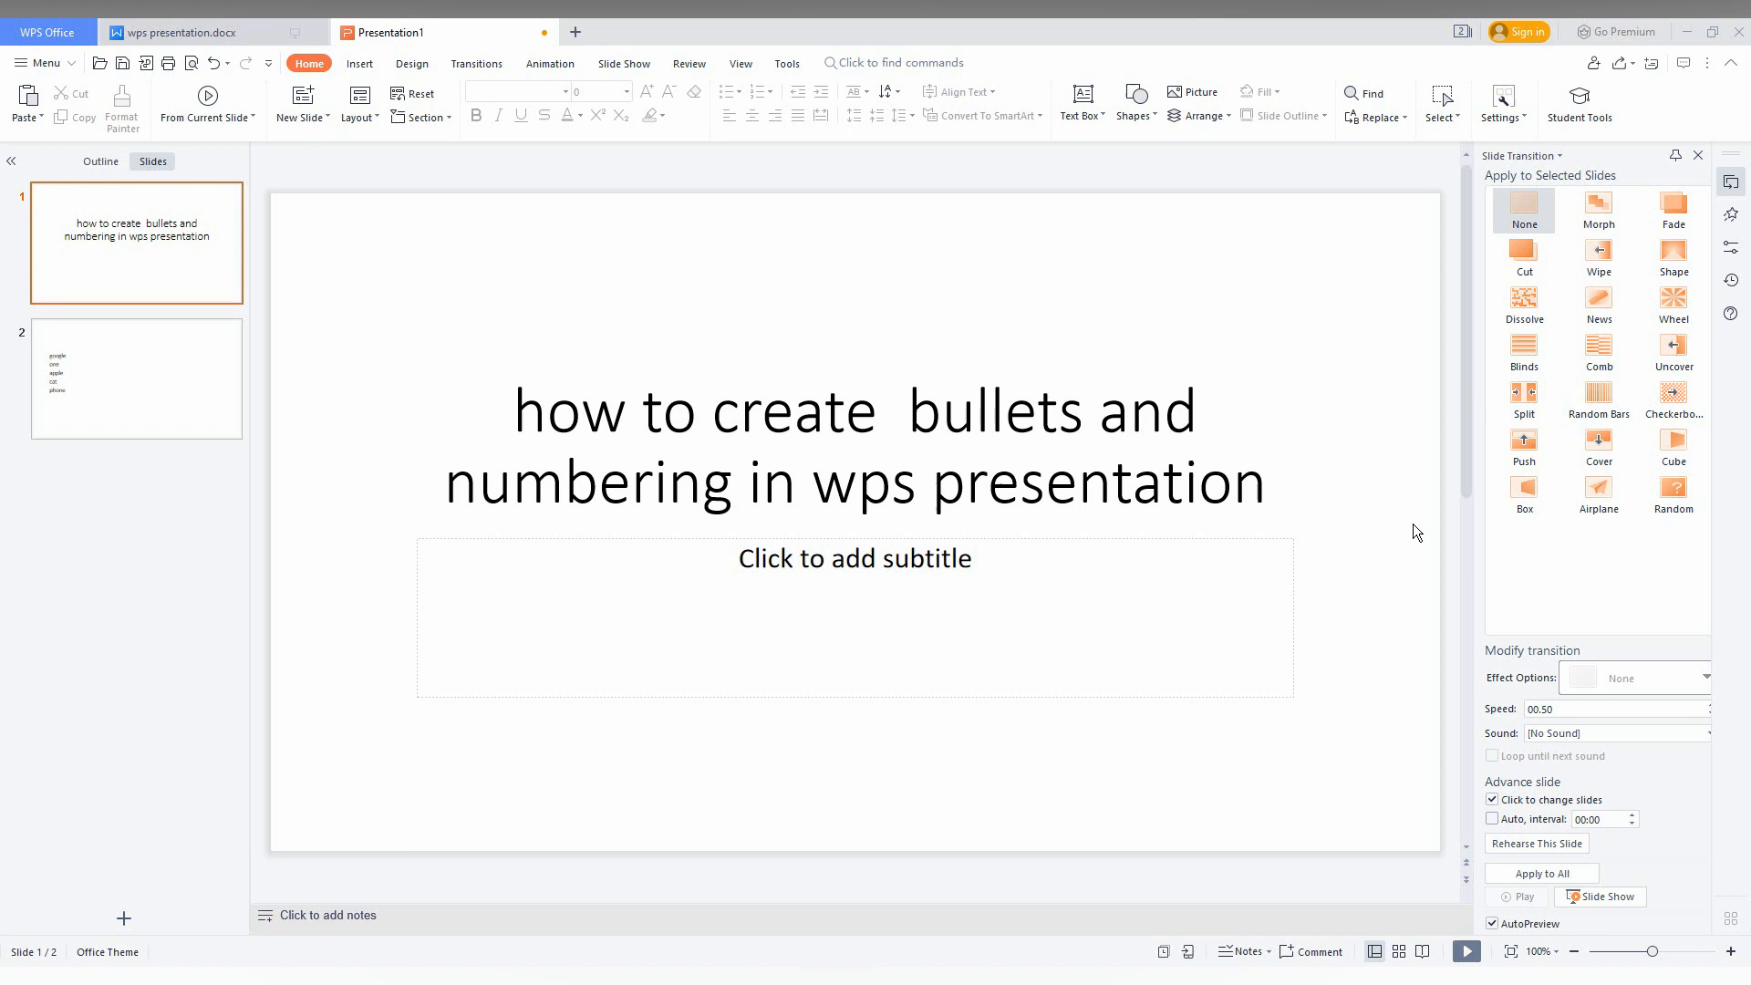
Go to slide 2, which holds the plain list google, one, apple, cat, phone
click(136, 378)
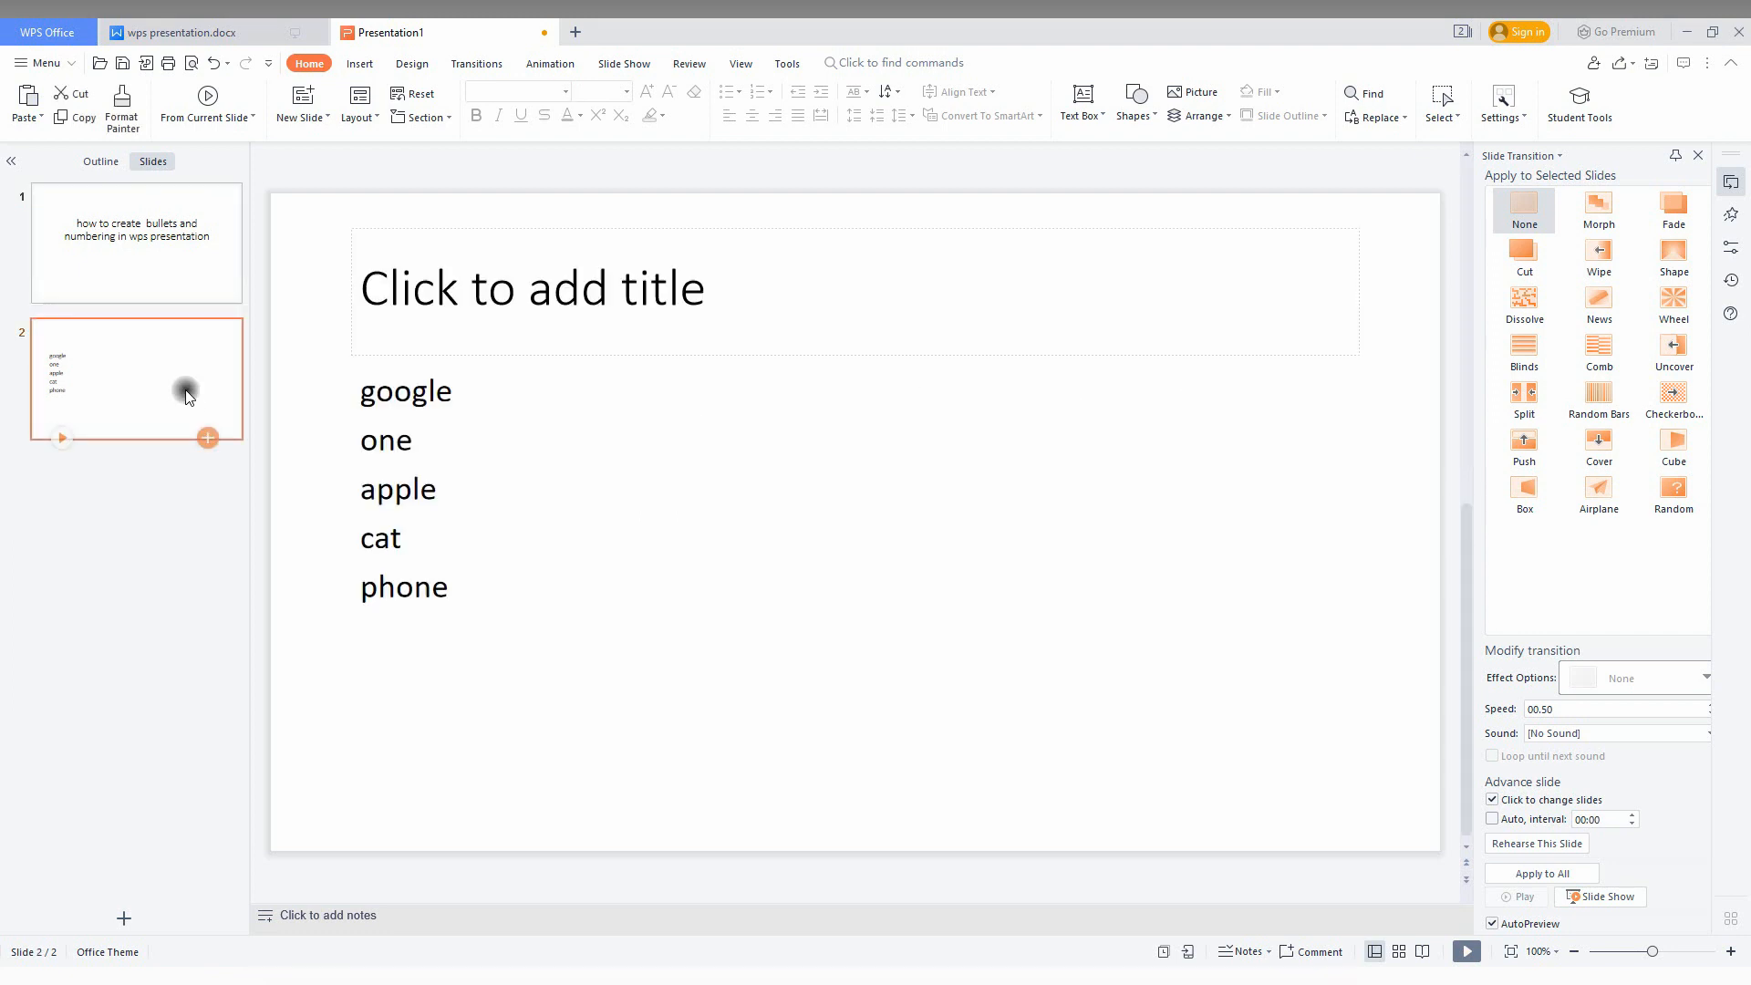
Select all five lines of the word list and bring up the Home formatting commands
click(404, 492)
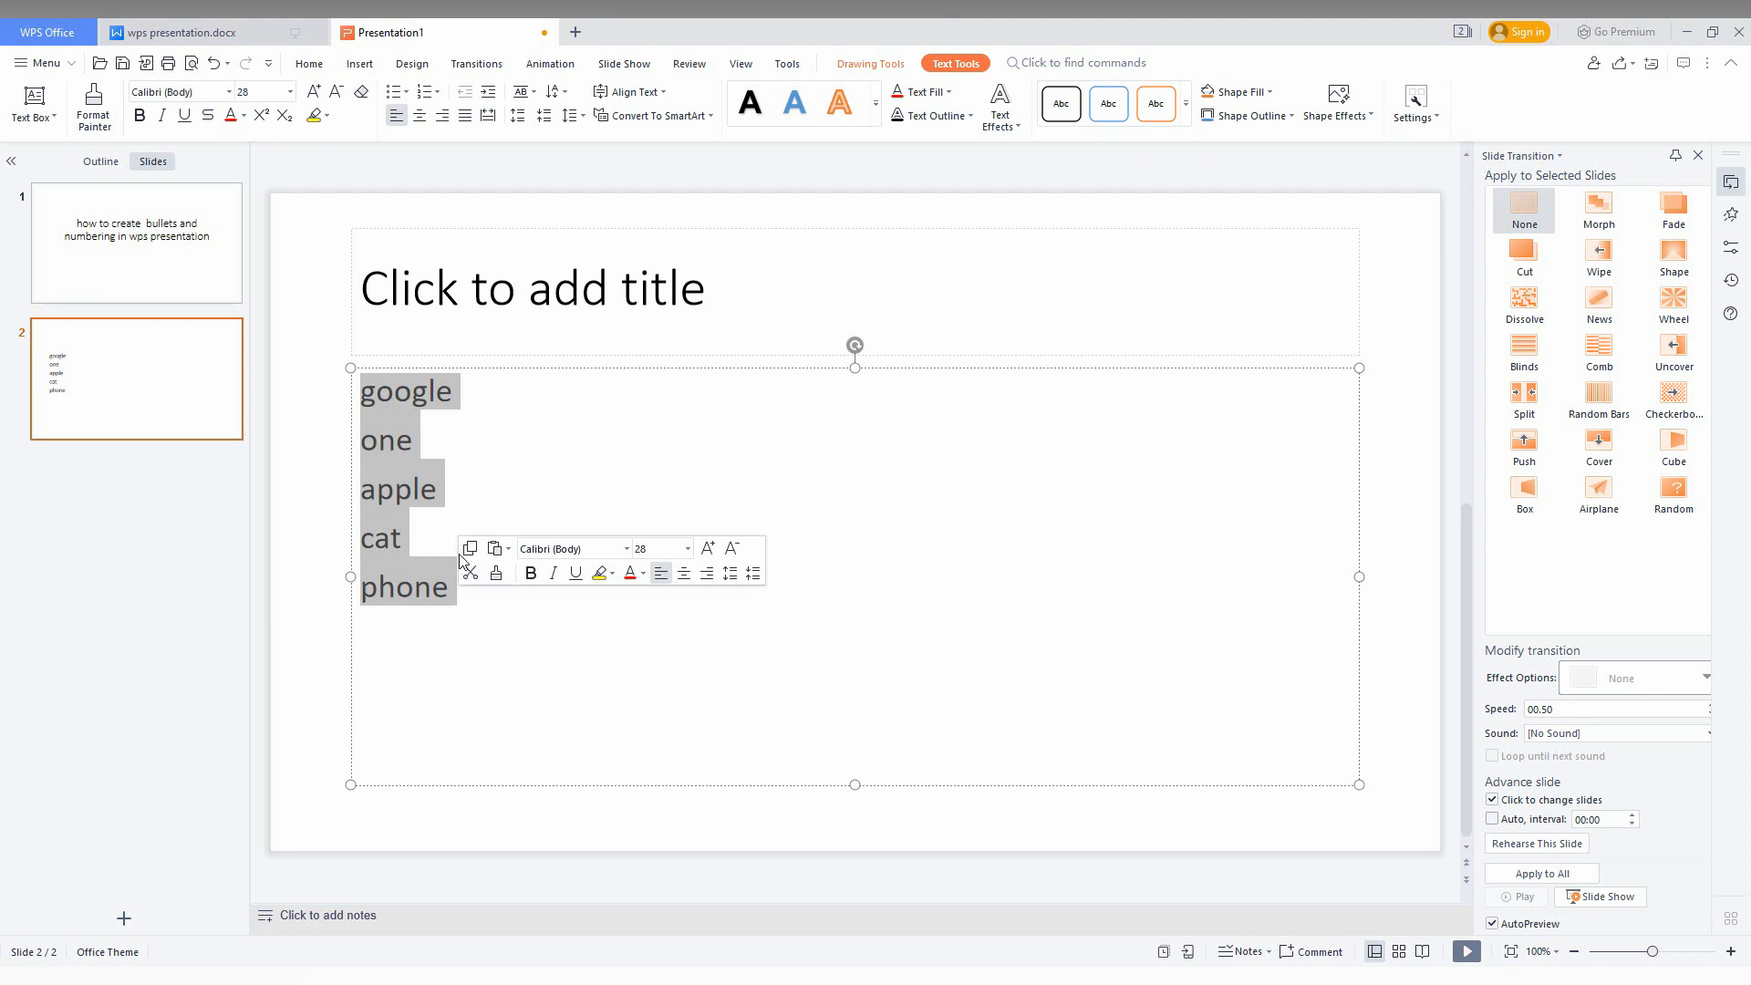
mouse_move(662, 608)
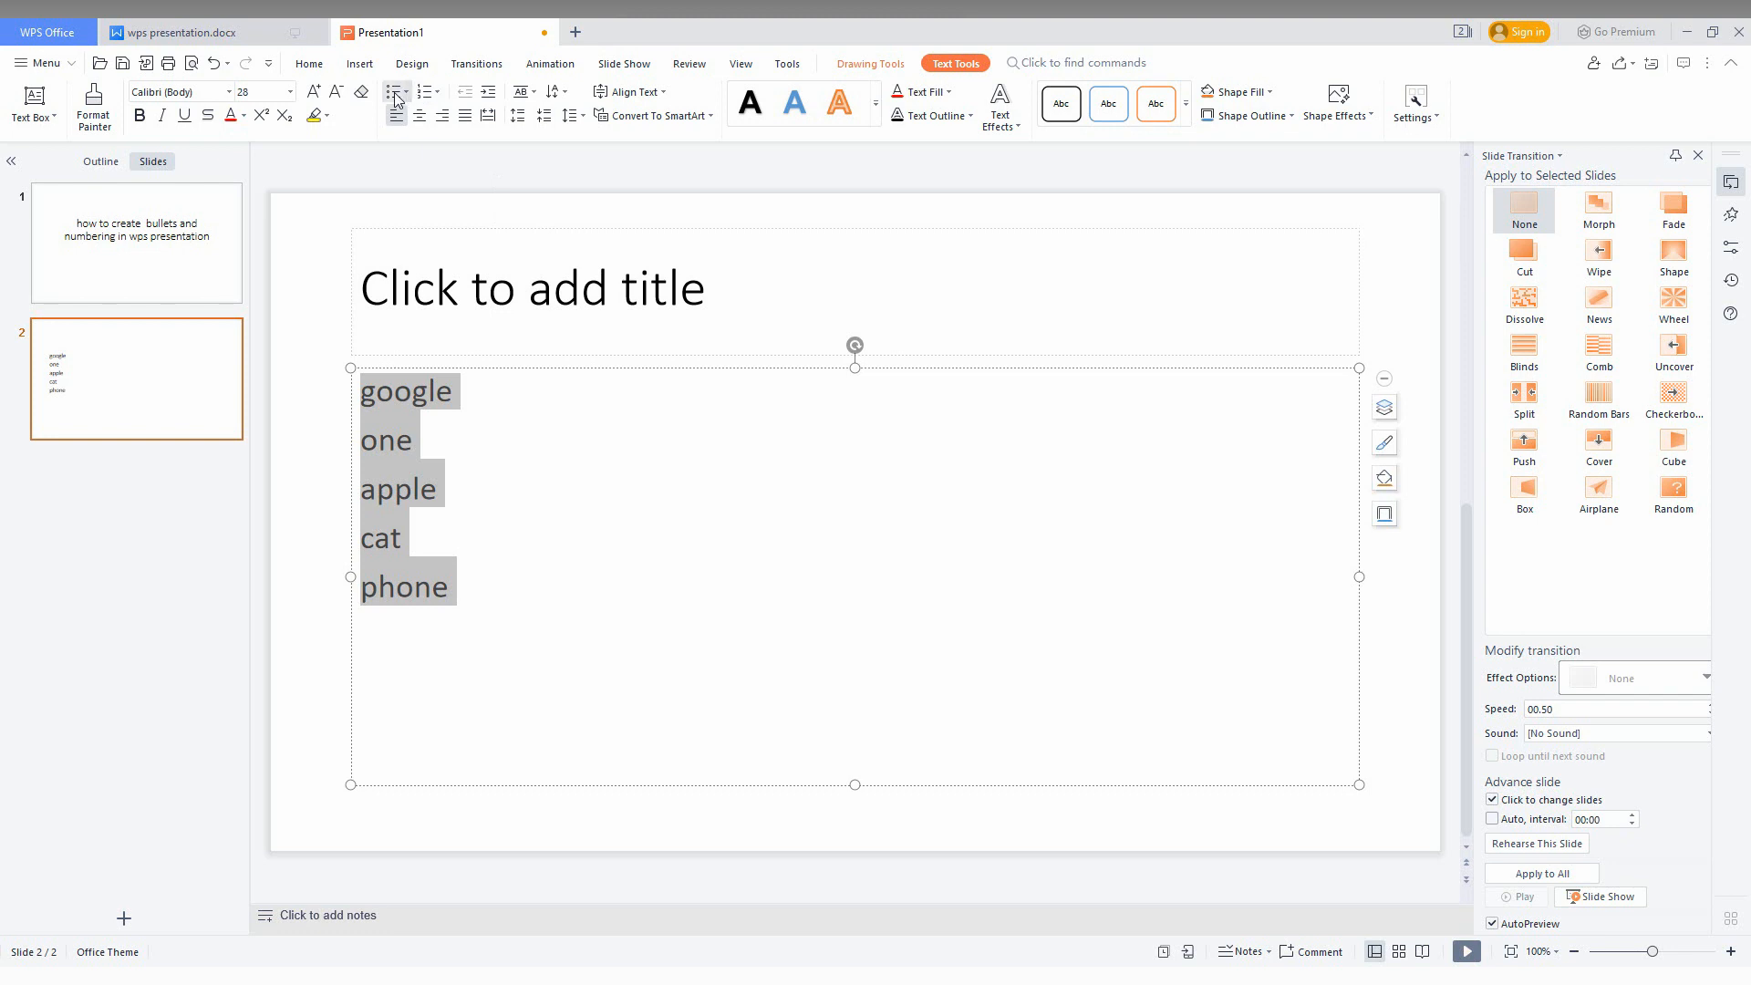
click(309, 64)
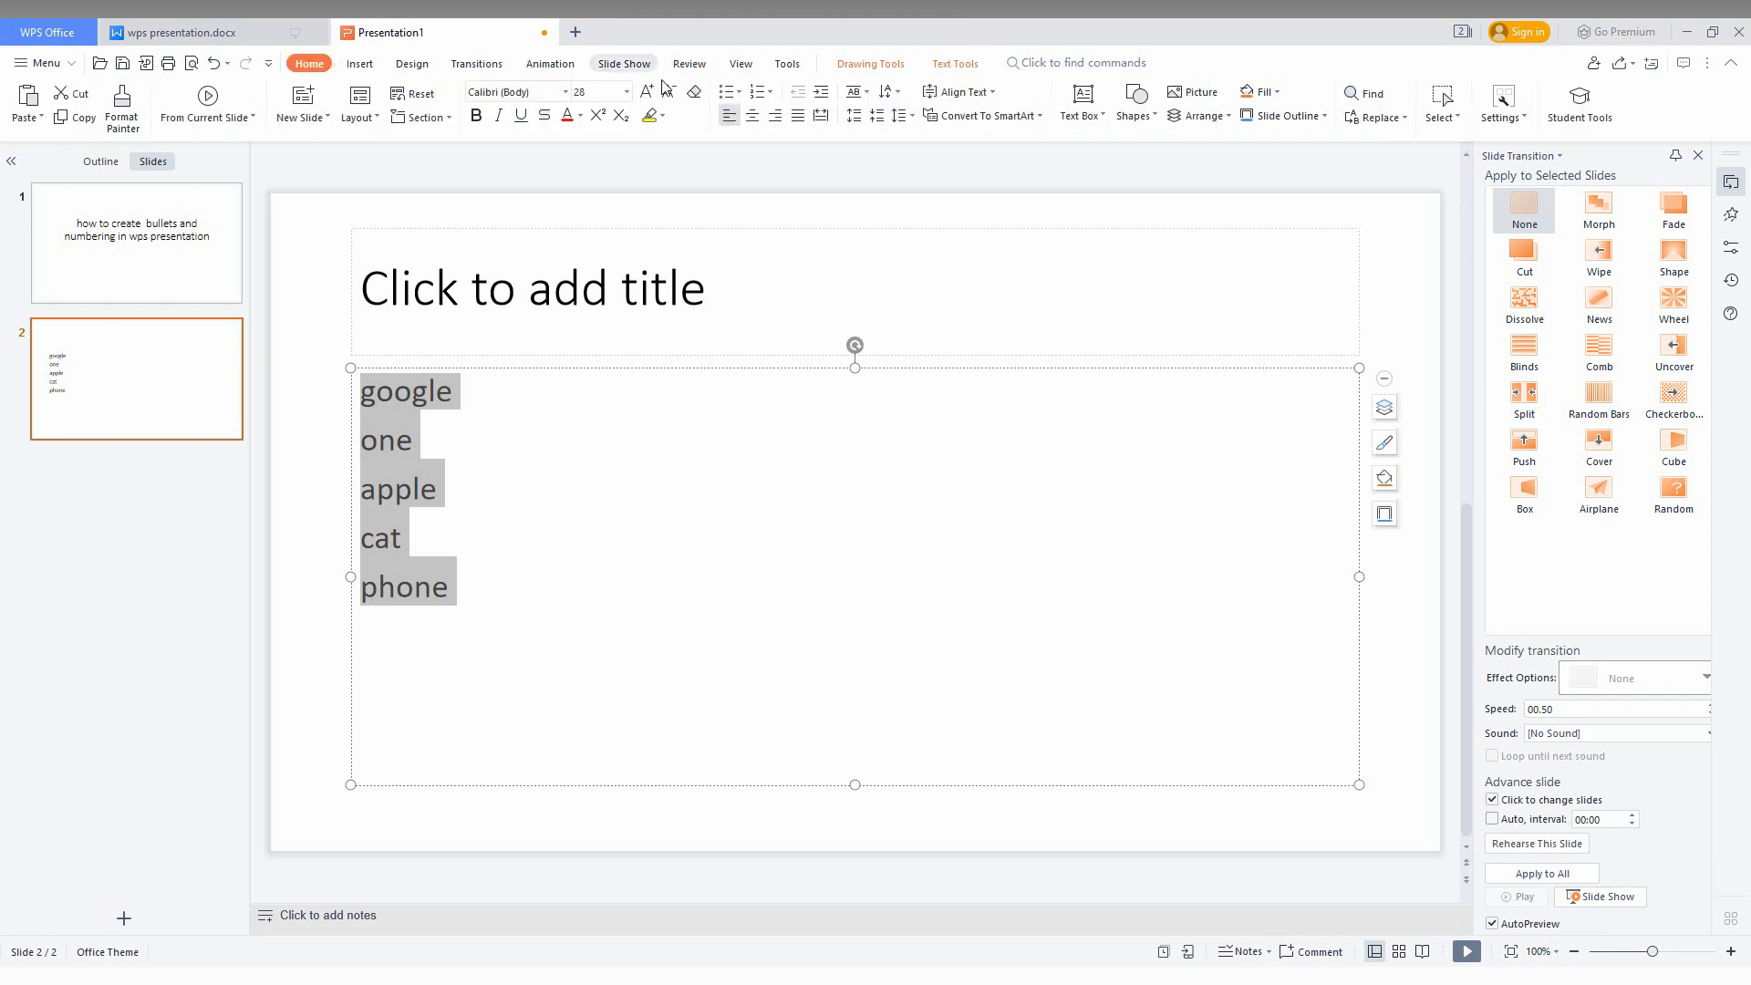
Add bullets to the five lines, preview bullet styles, then remove the bullets again
click(725, 91)
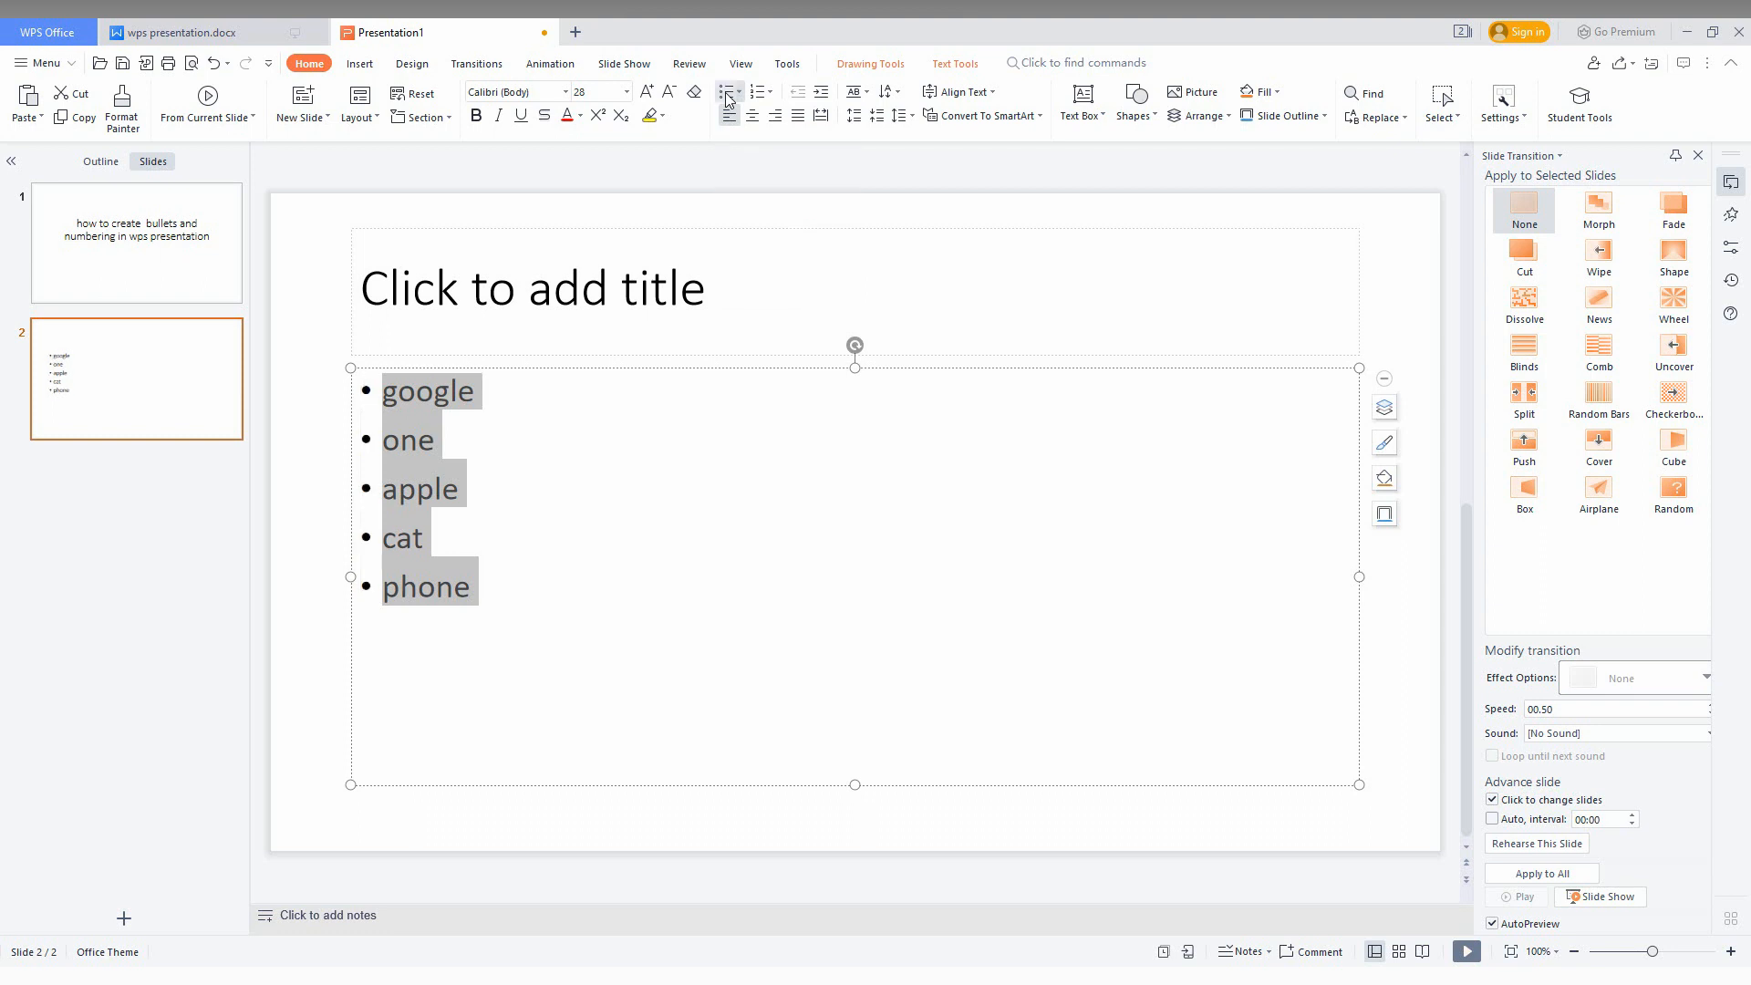
mouse_move(727, 92)
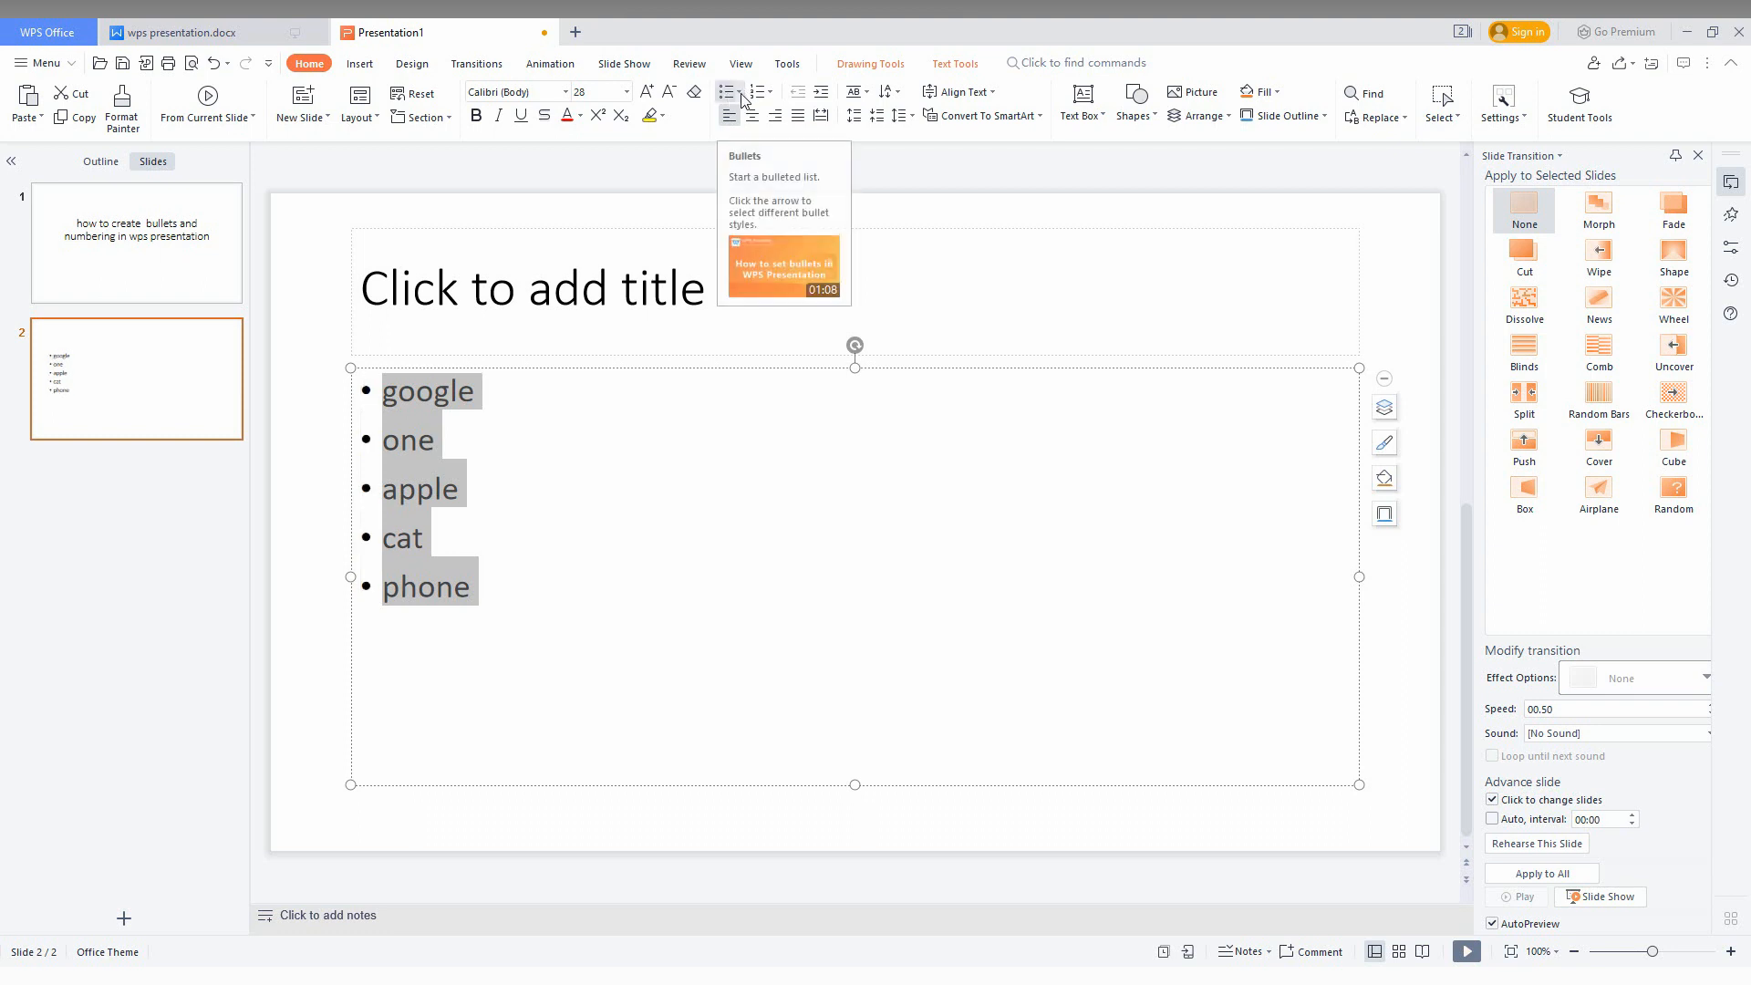
click(740, 92)
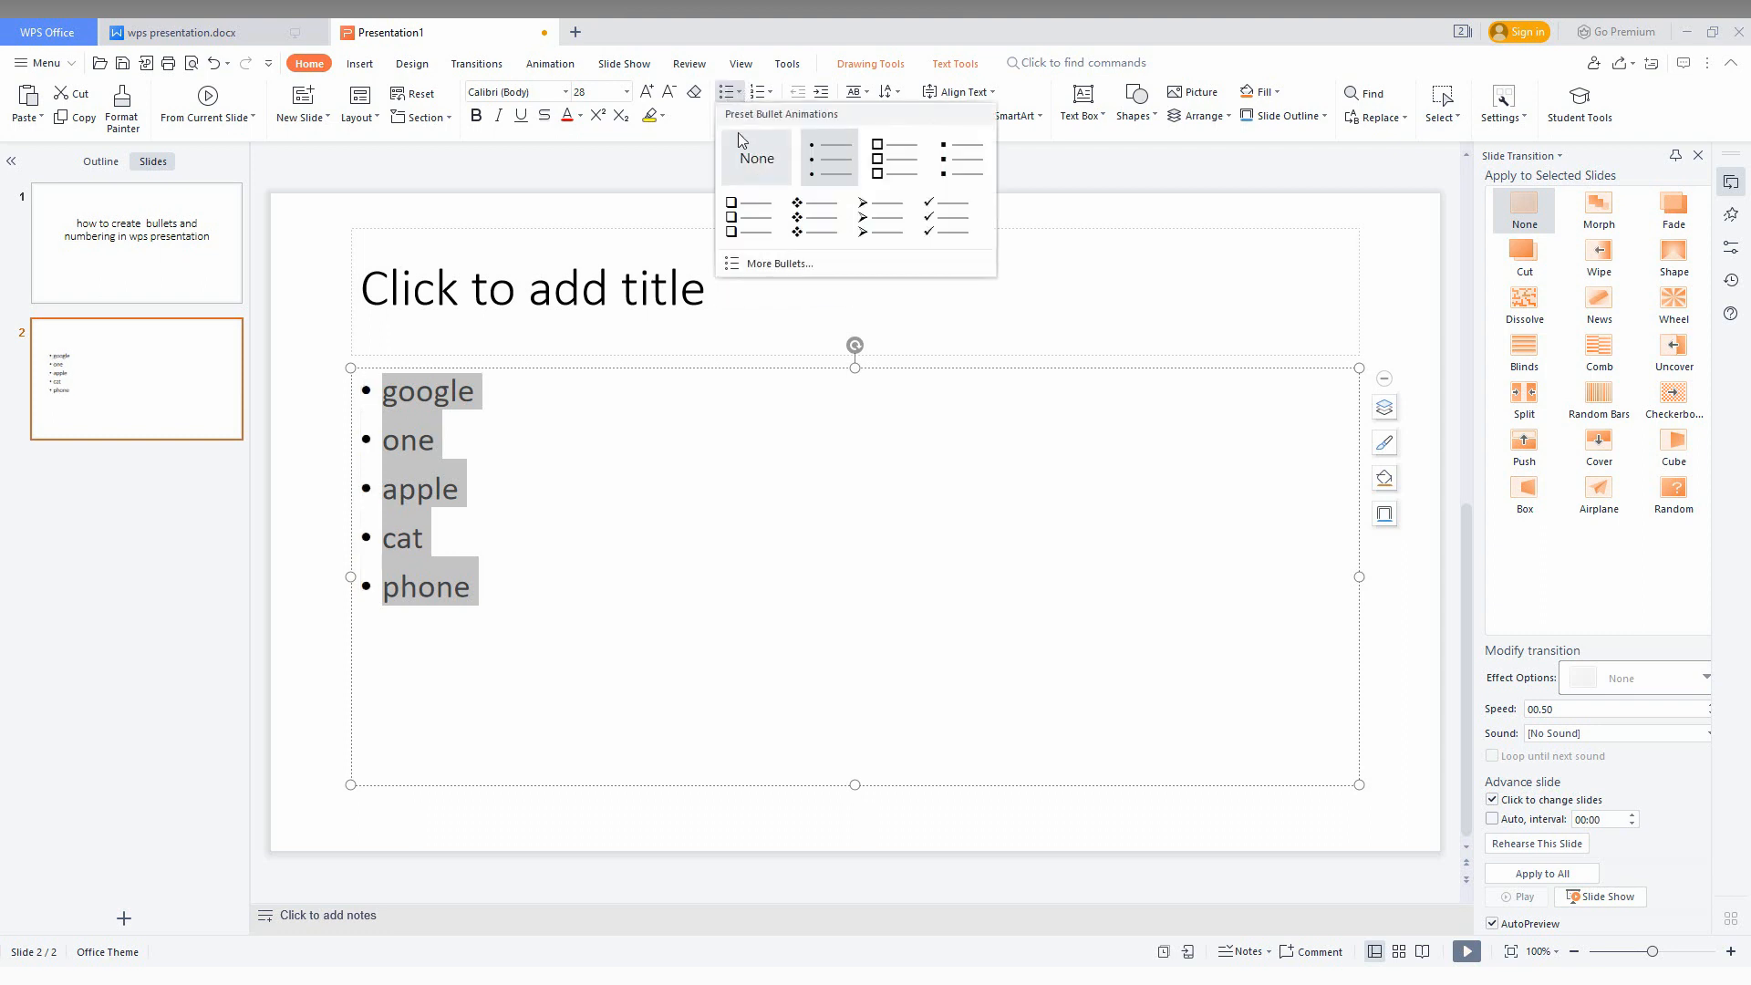
click(728, 91)
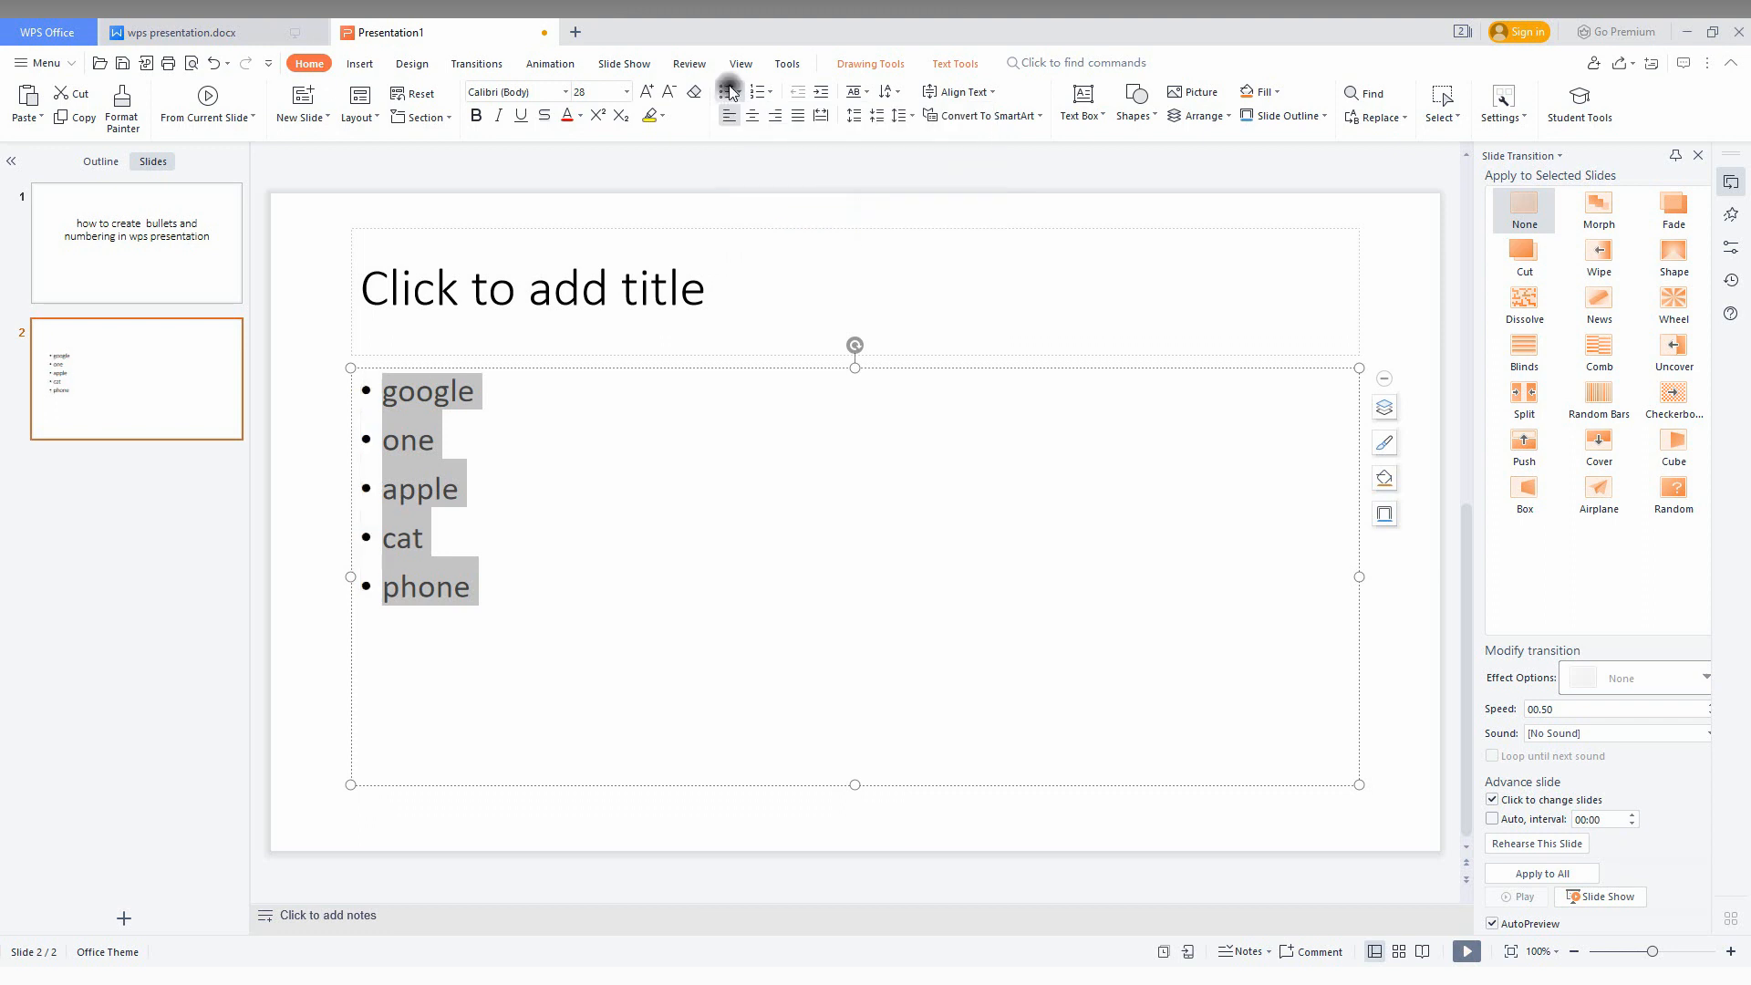
click(730, 92)
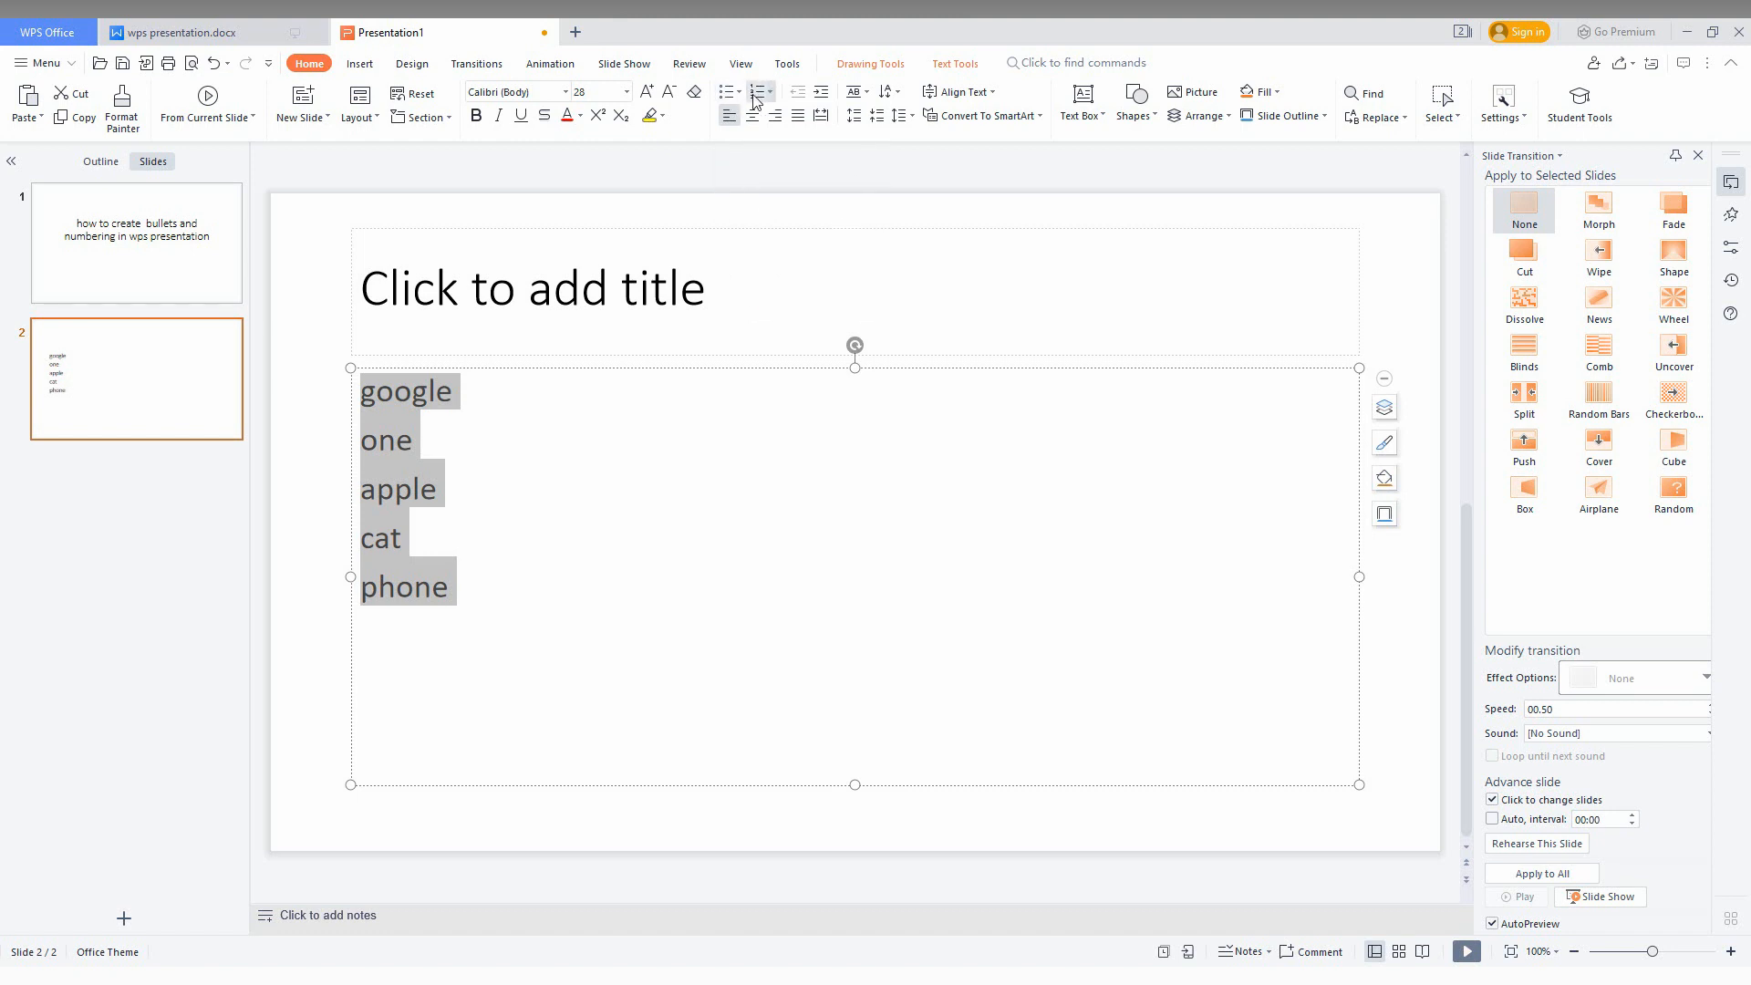
Number google, one, apple as 1–3 and give cat and phone bullets
click(761, 91)
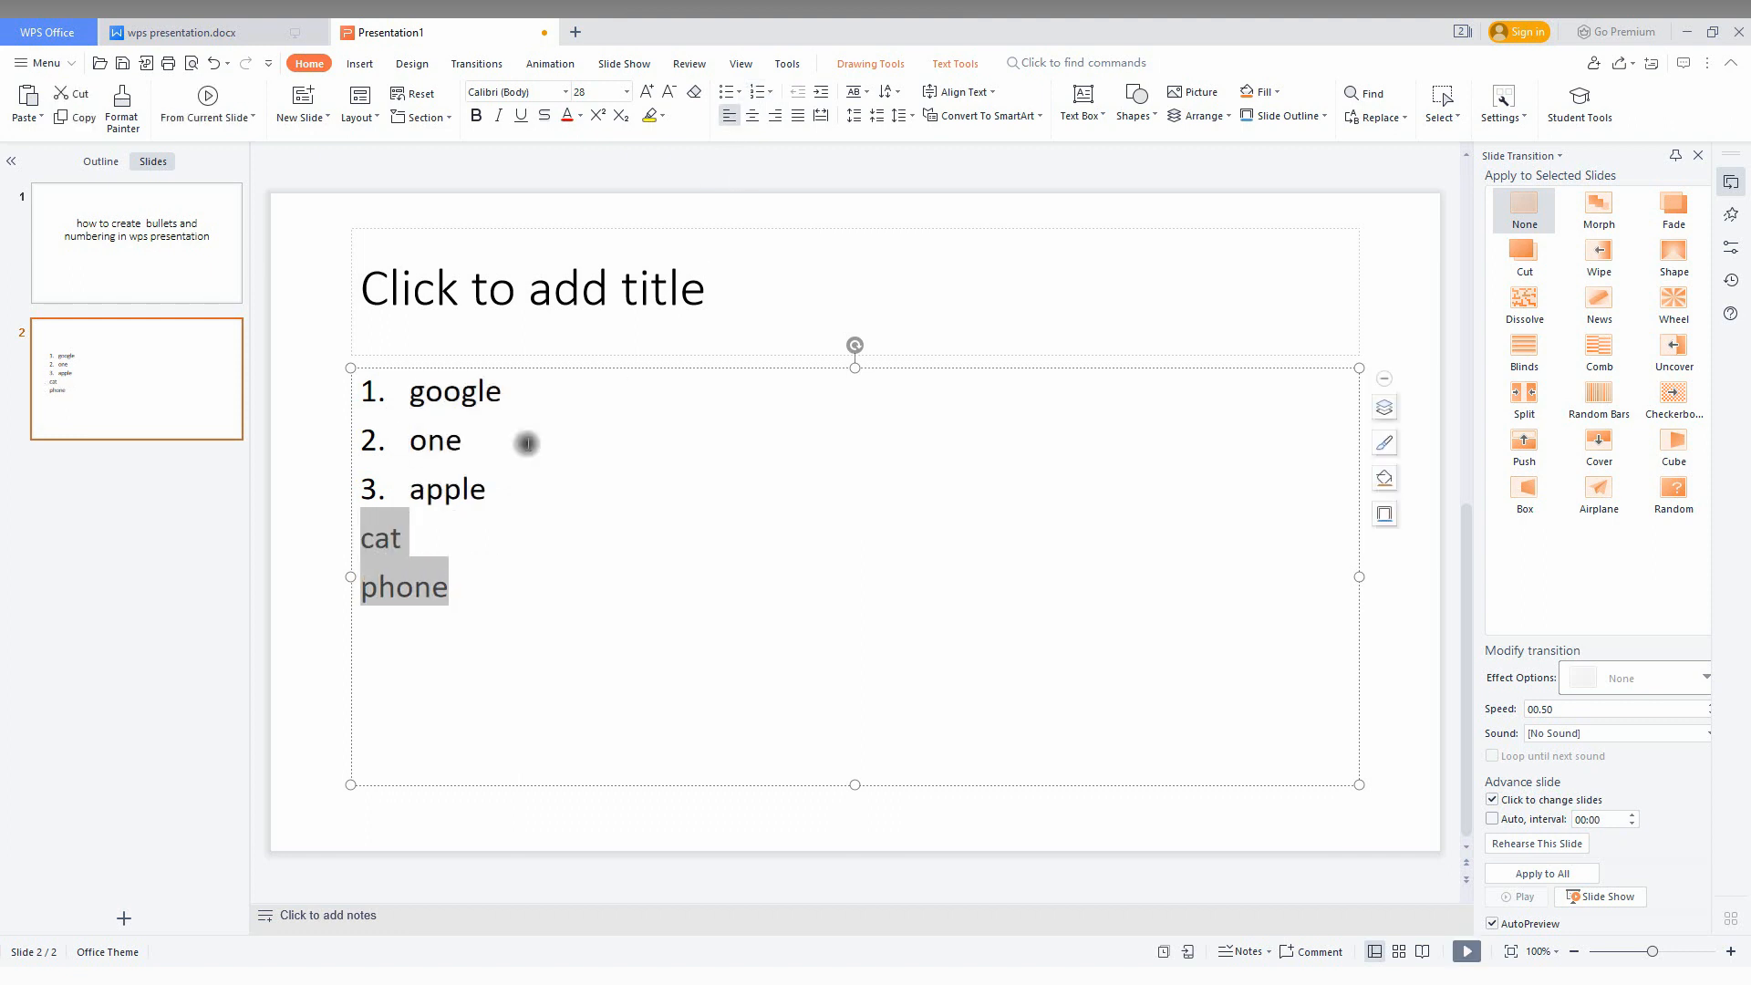
click(728, 91)
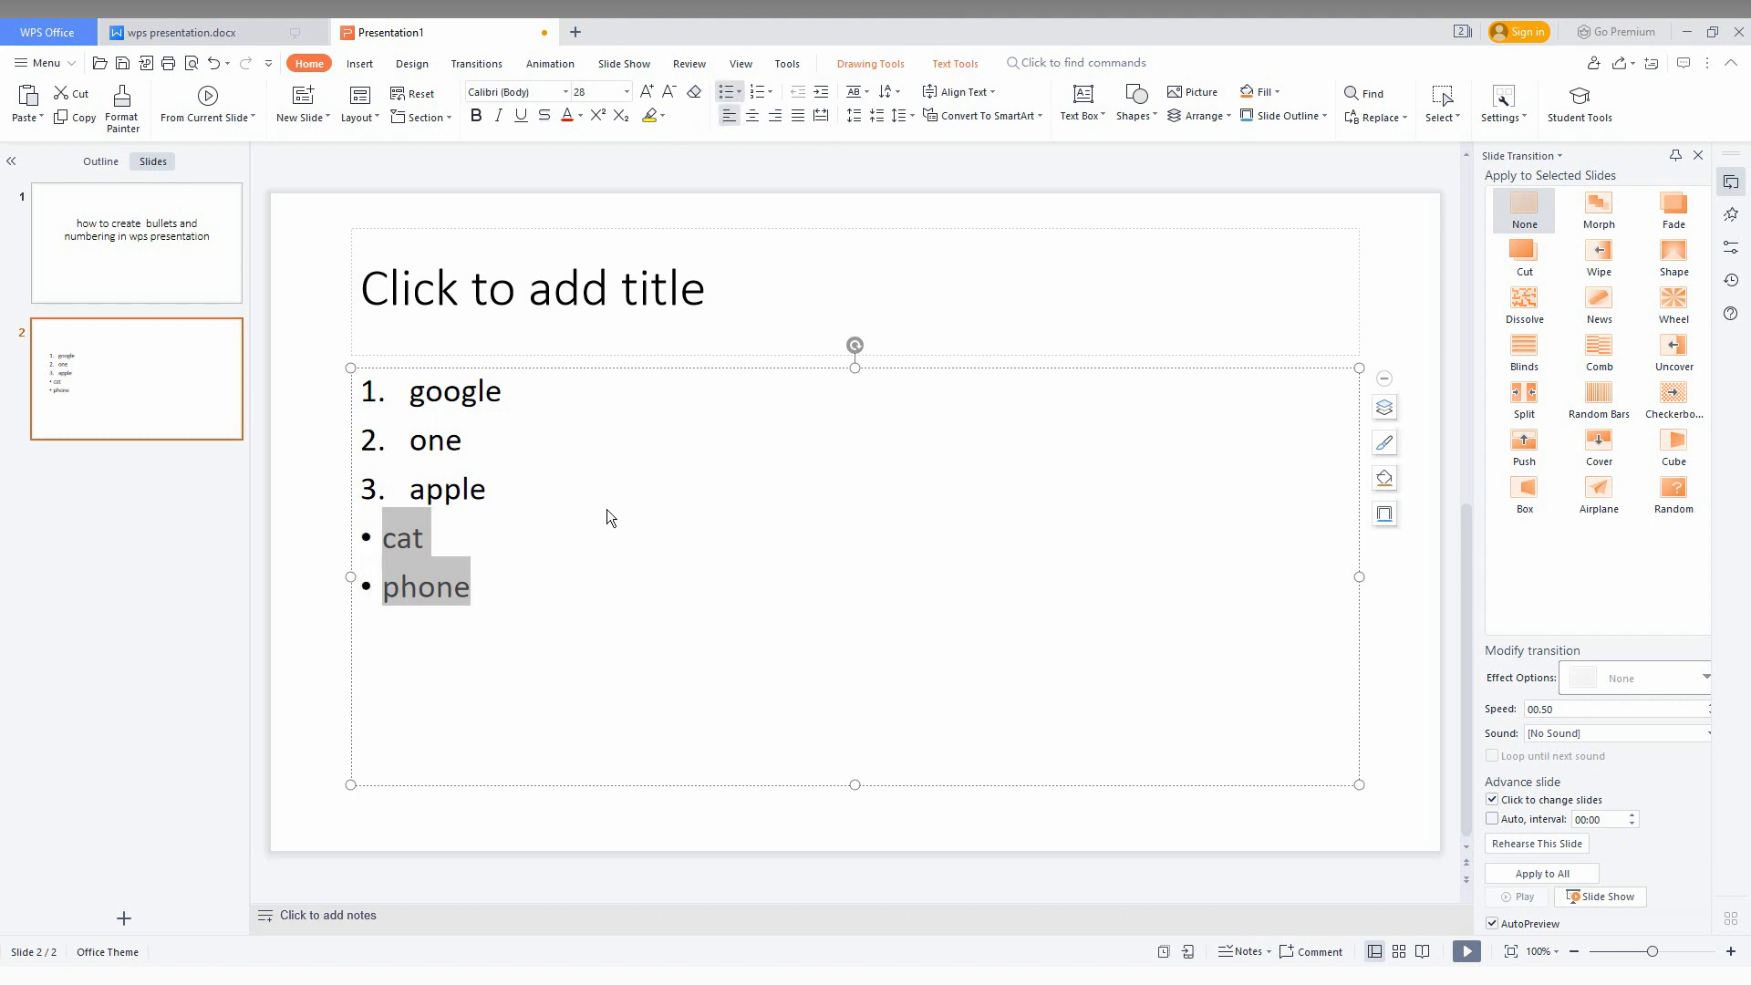
click(583, 586)
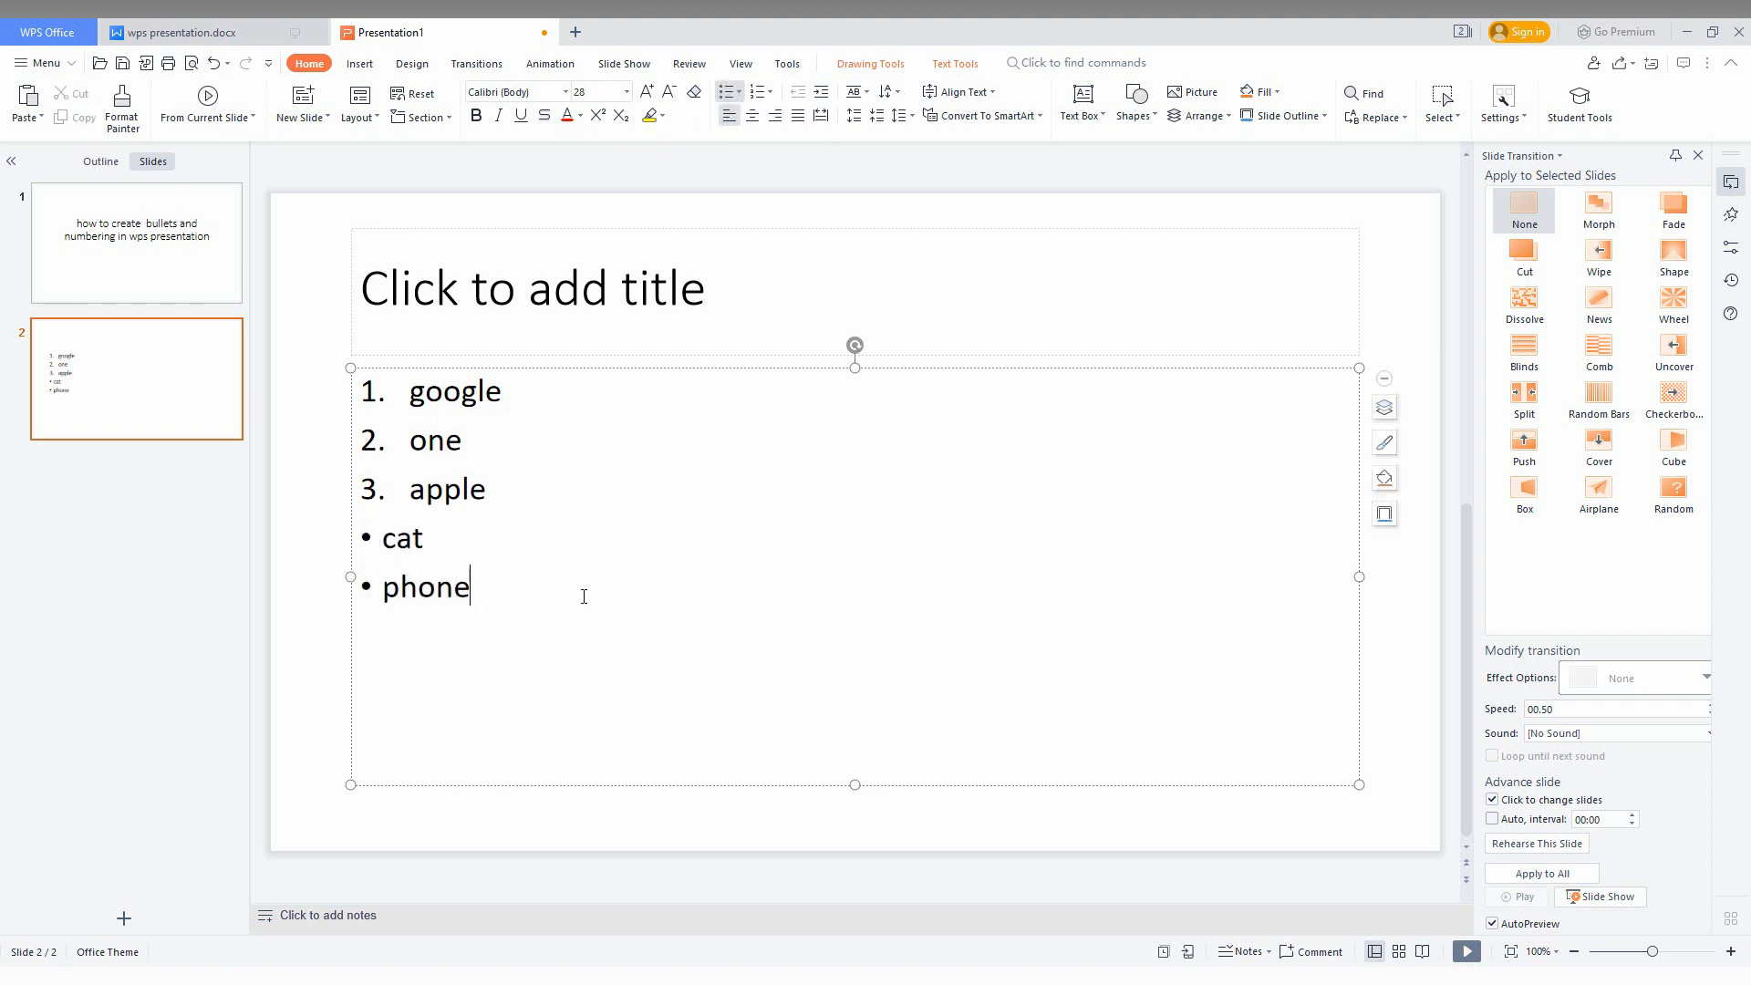